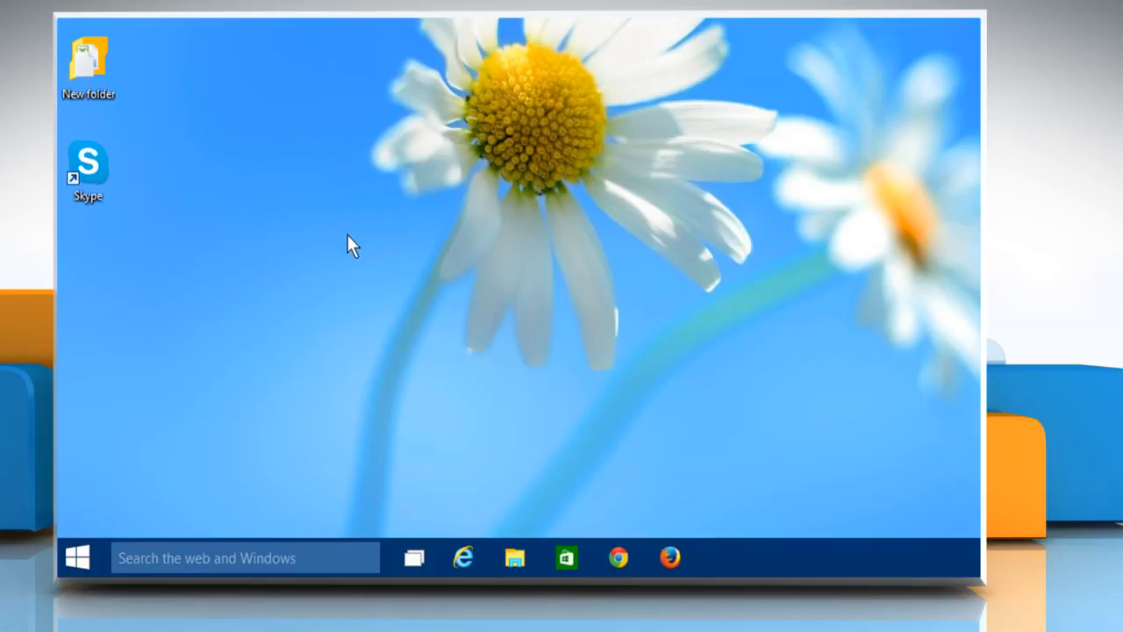
pyautogui.moveTo(172, 453)
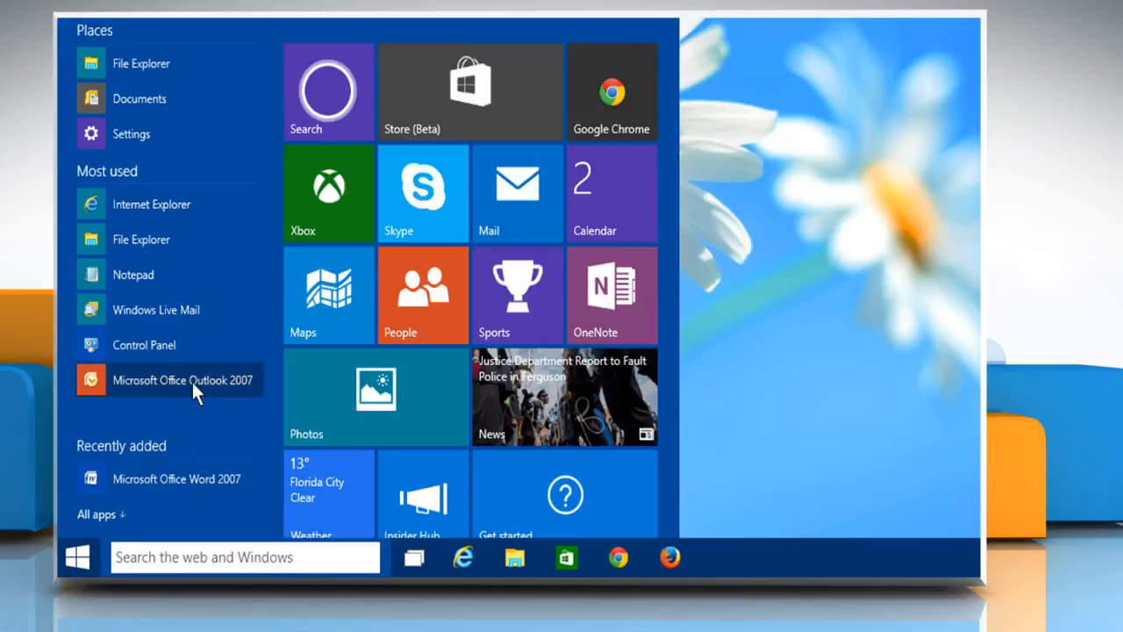
# Launch Outlook 2007 from the Start menu so the Inbox is showing
pyautogui.click(183, 379)
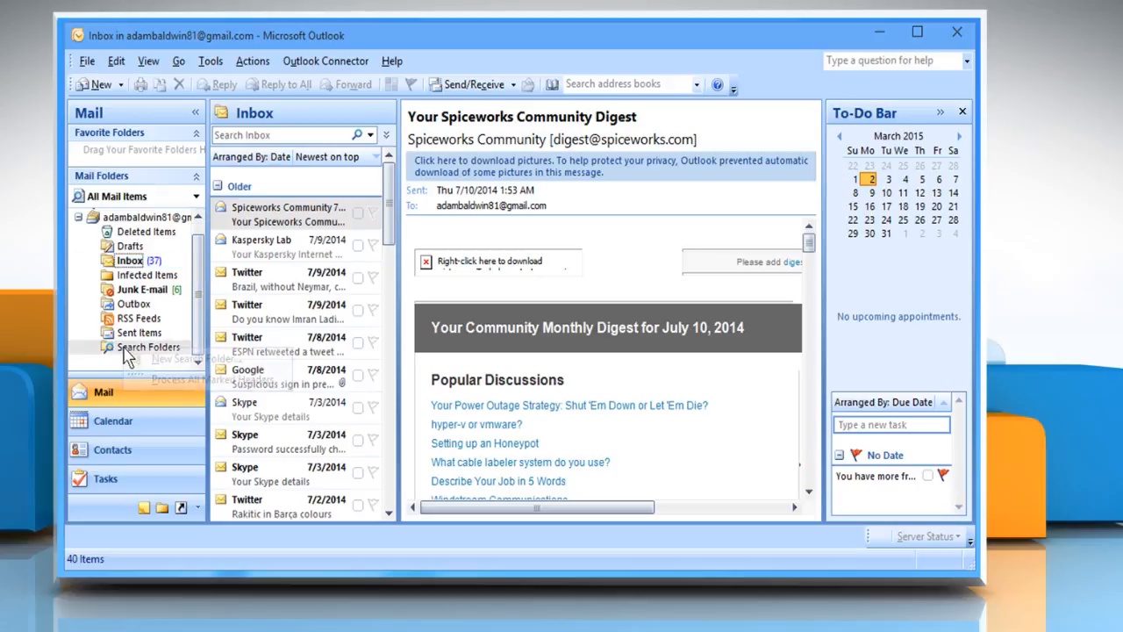
# Create a new 'Unread Mail' search folder under Search Folders
pyautogui.rightClick(147, 348)
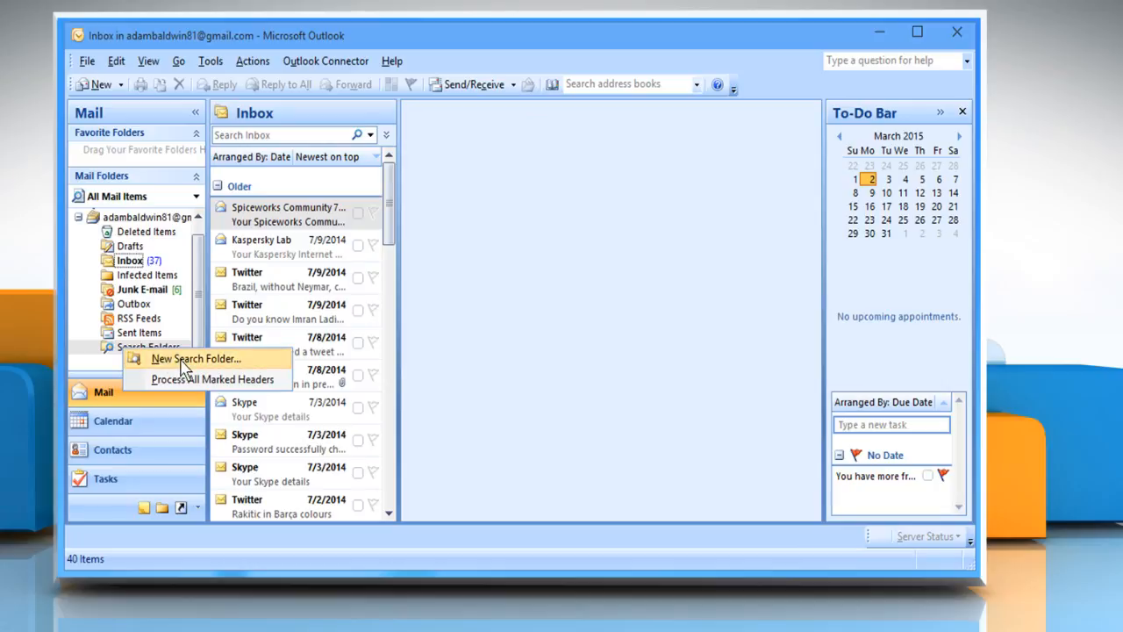
pyautogui.click(195, 358)
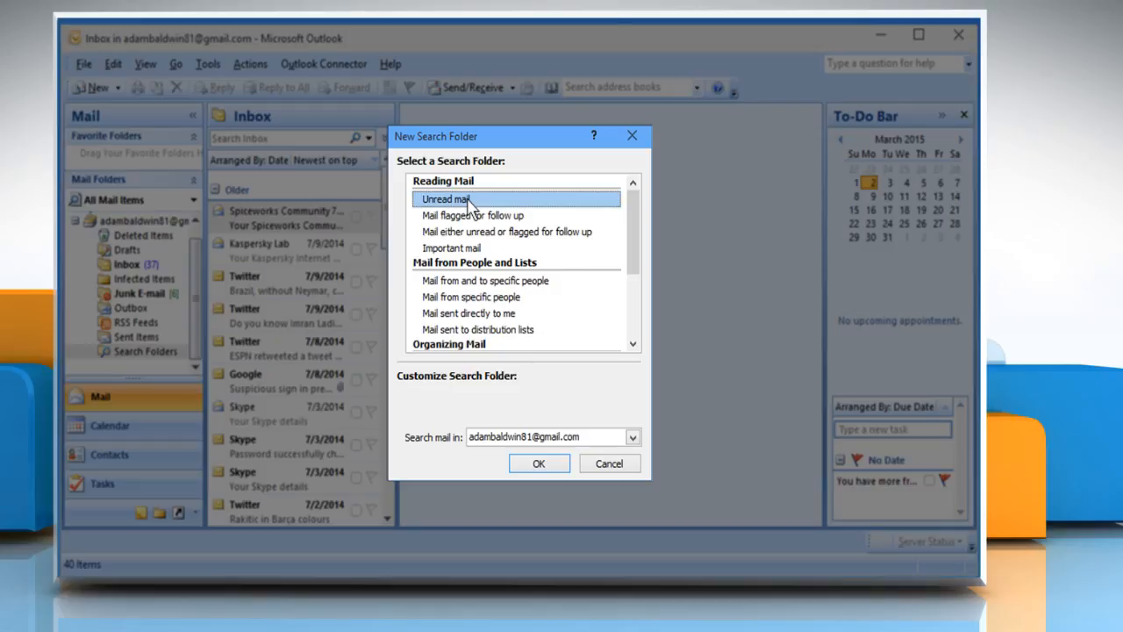
pyautogui.moveTo(539, 464)
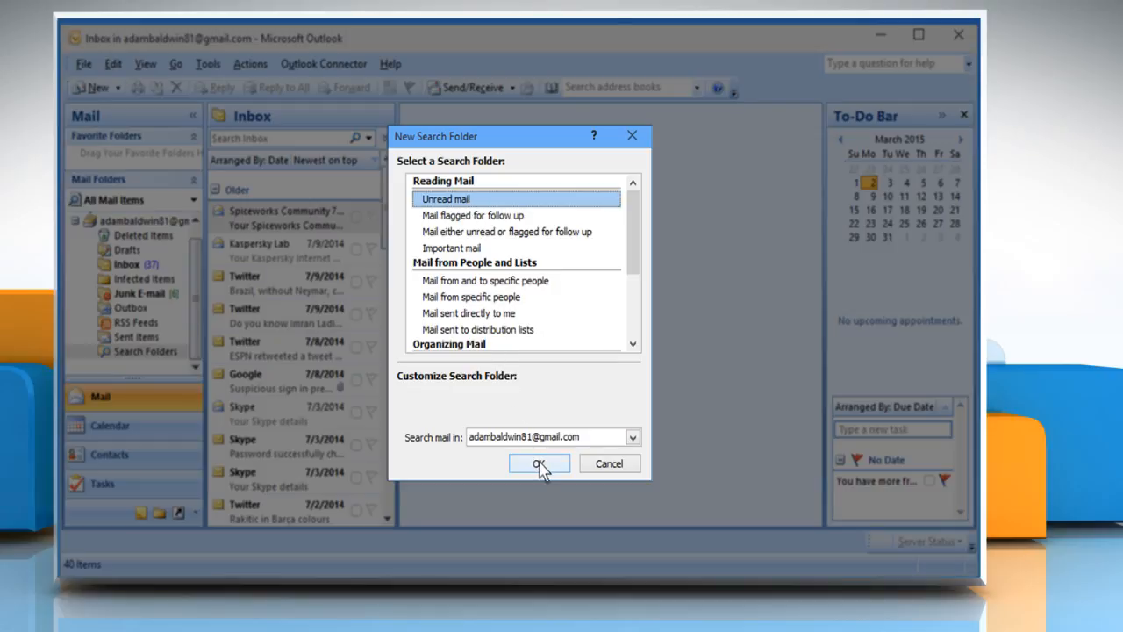
pyautogui.click(539, 463)
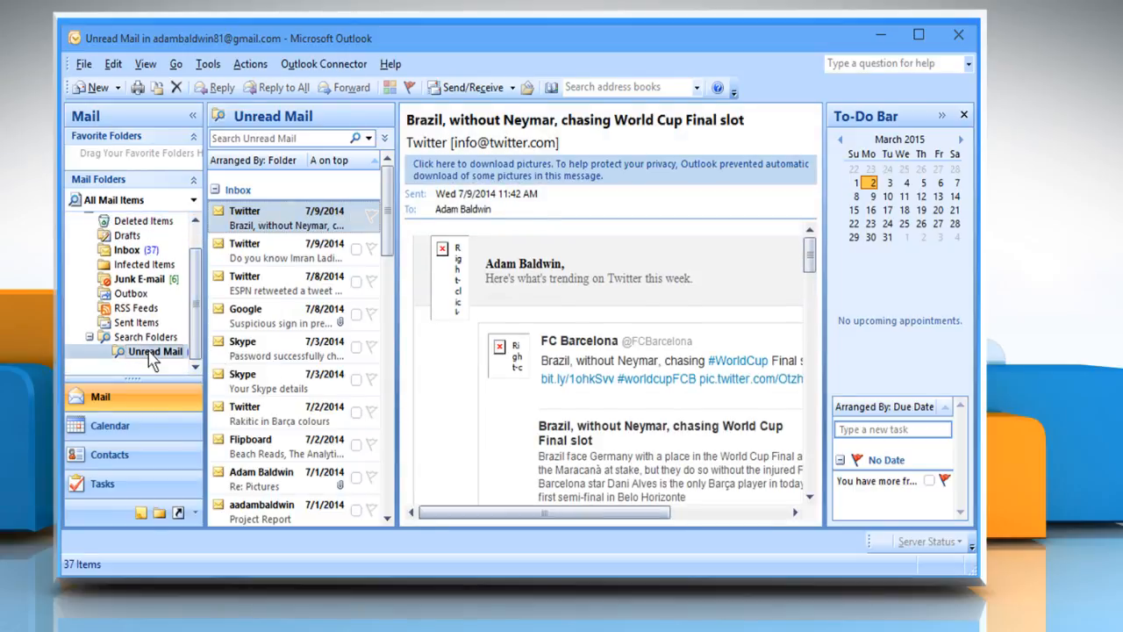
pyautogui.moveTo(155, 354)
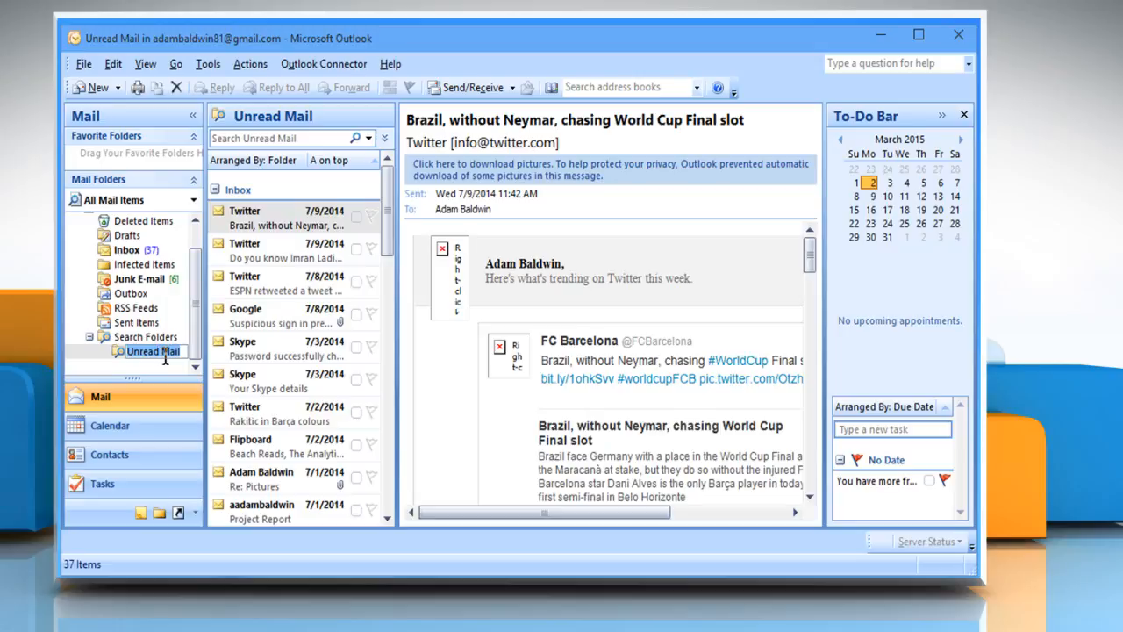
pyautogui.moveTo(155, 351)
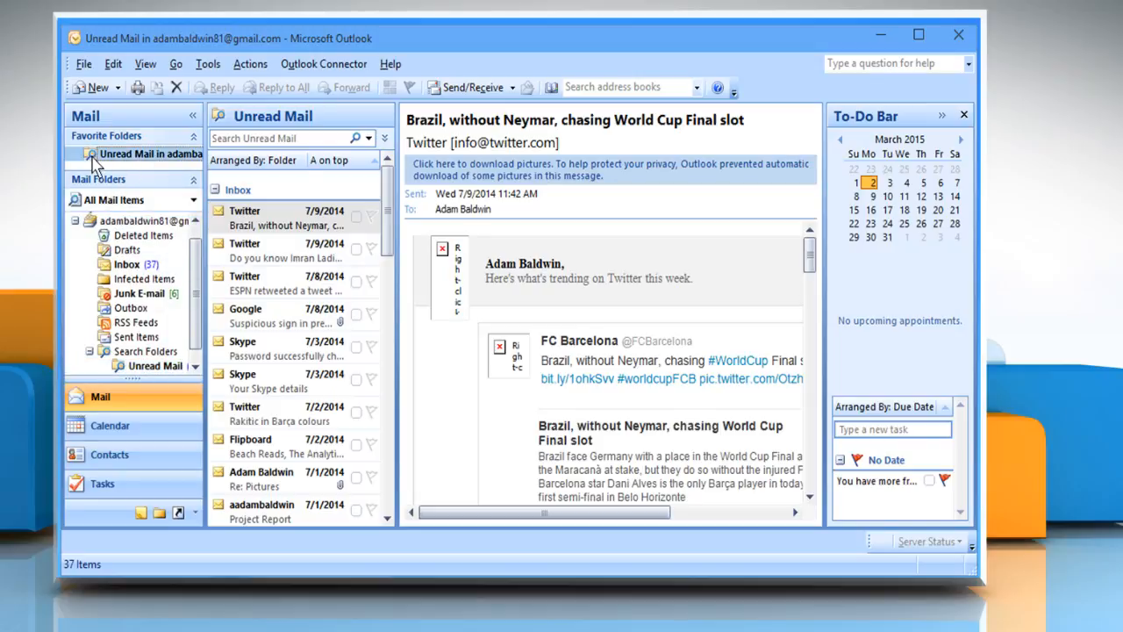
pyautogui.moveTo(179, 175)
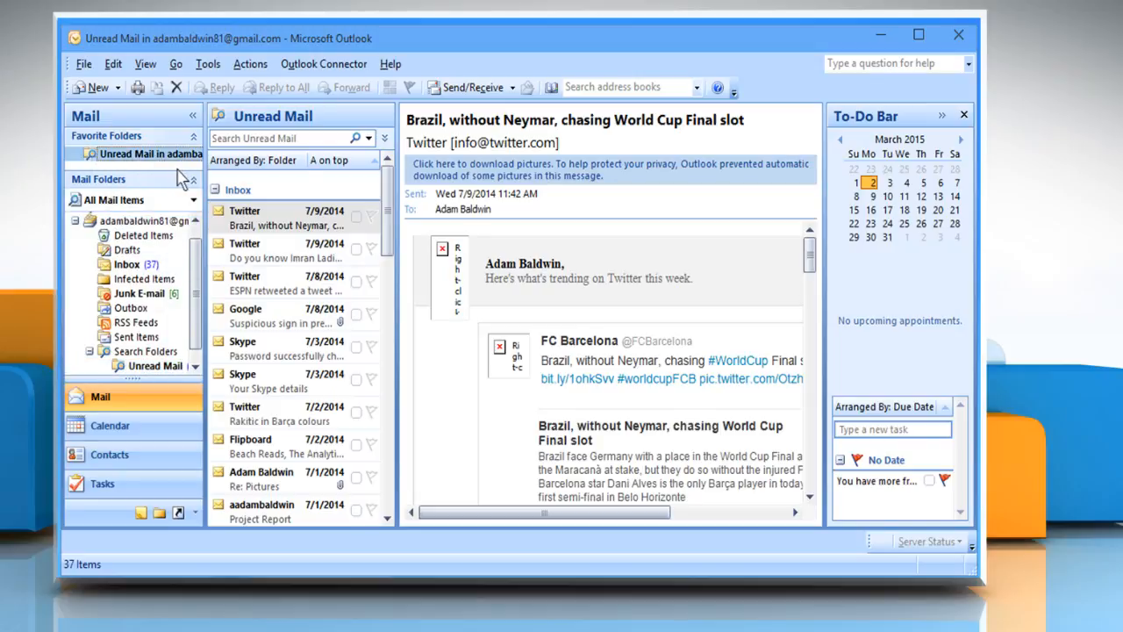